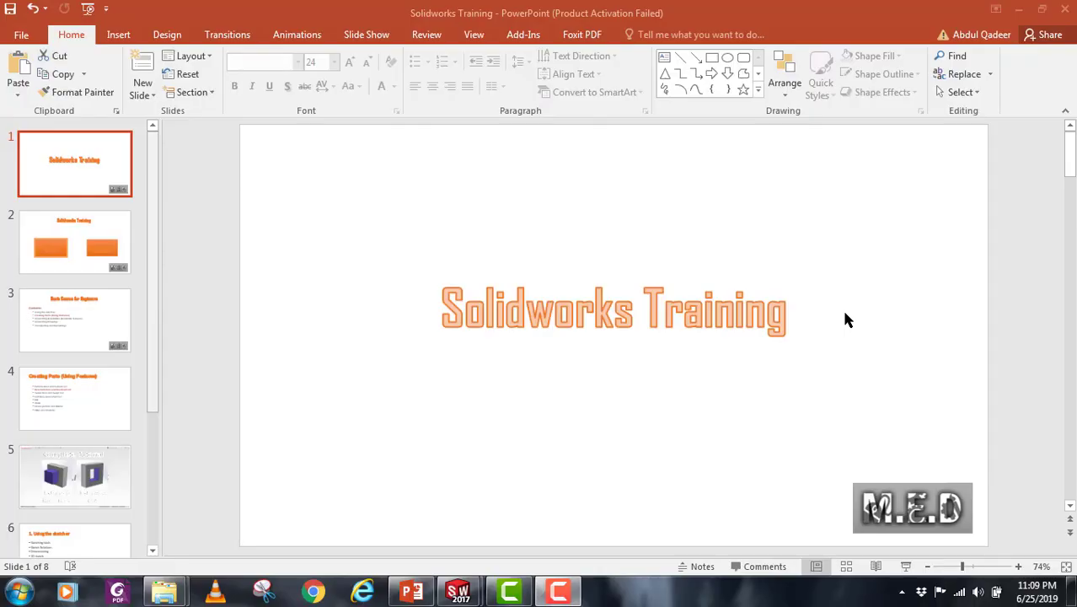
{"action": "mouse_move", "coordinate": [84, 252]}
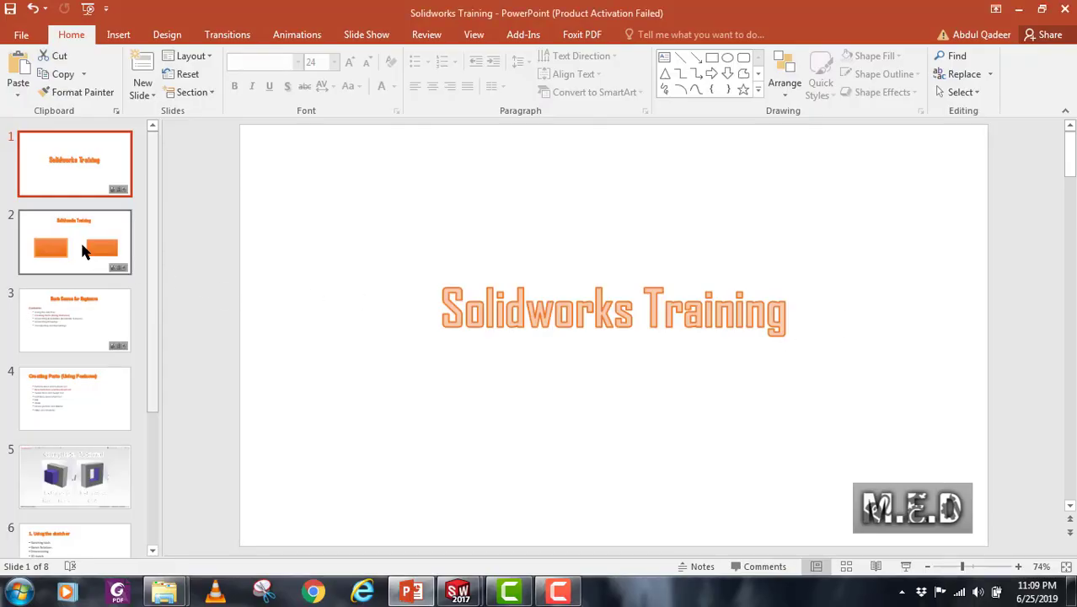
- Bring up slide 4, Creating Parts (Using Features), and clear the text box selection
{"action": "left_click", "coordinate": [74, 243]}
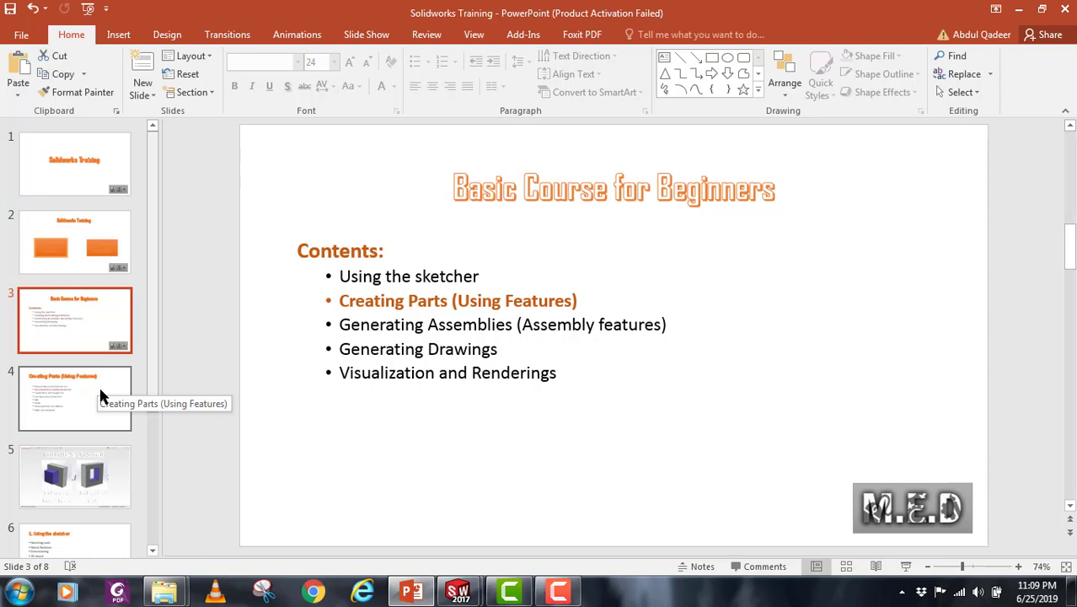
{"action": "left_click", "coordinate": [74, 396]}
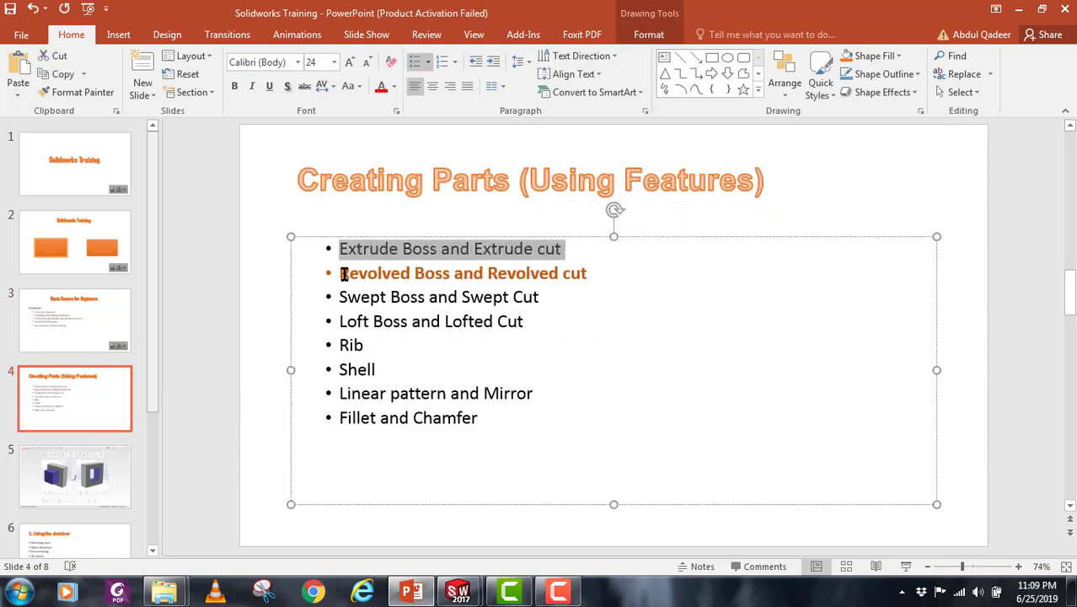
{"action": "left_click", "coordinate": [824, 462]}
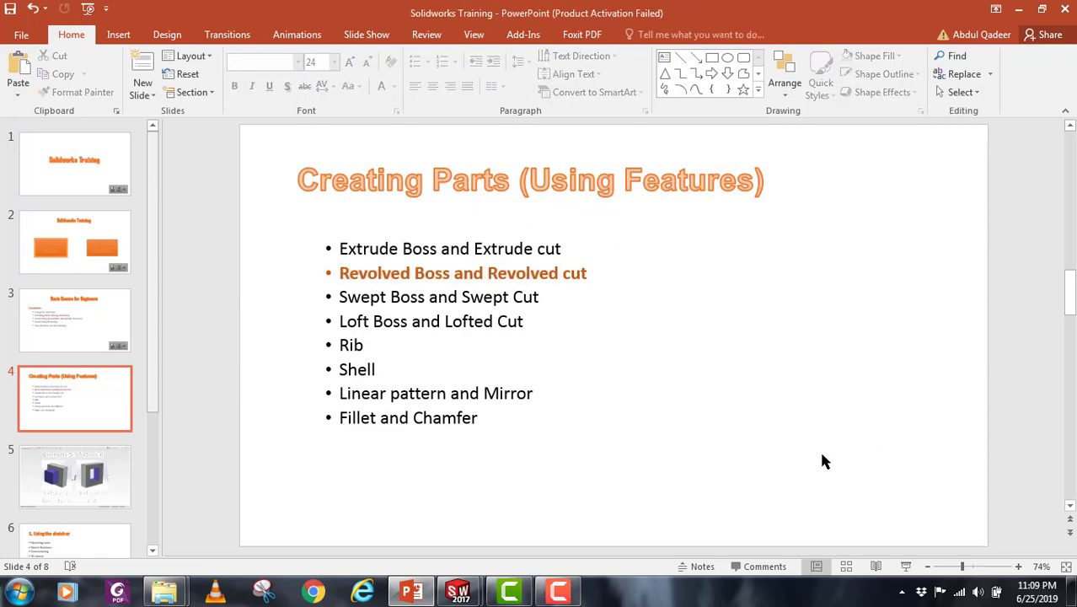
- Switch to the SOLIDWORKS part and start the rectangle tool on a Front Plane sketch
{"action": "left_click", "coordinate": [458, 590]}
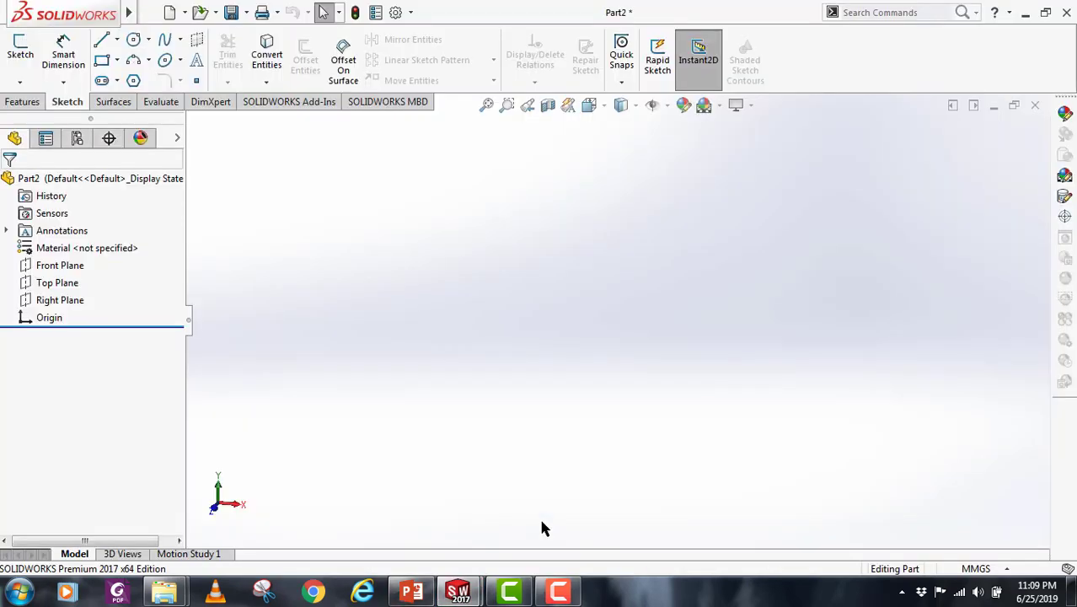
{"action": "left_click", "coordinate": [24, 101]}
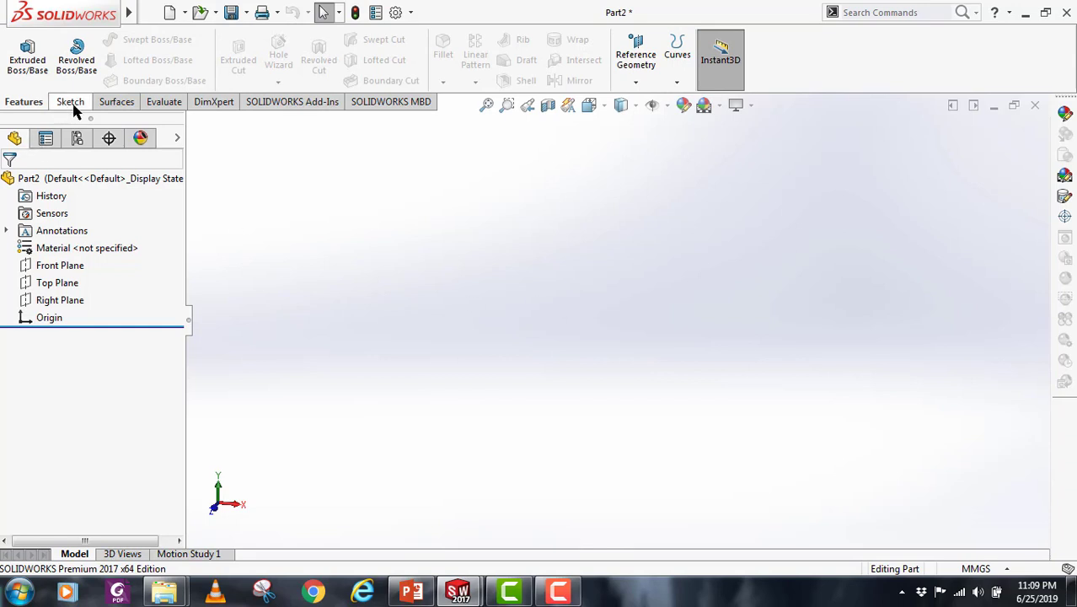
{"action": "left_click", "coordinate": [69, 101]}
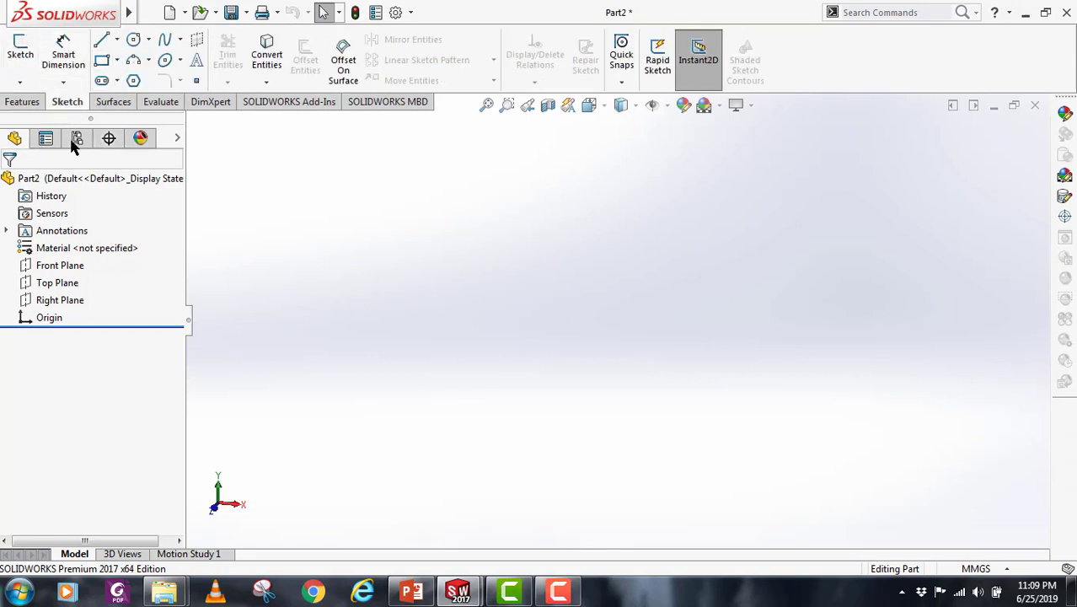
{"action": "left_click", "coordinate": [61, 264]}
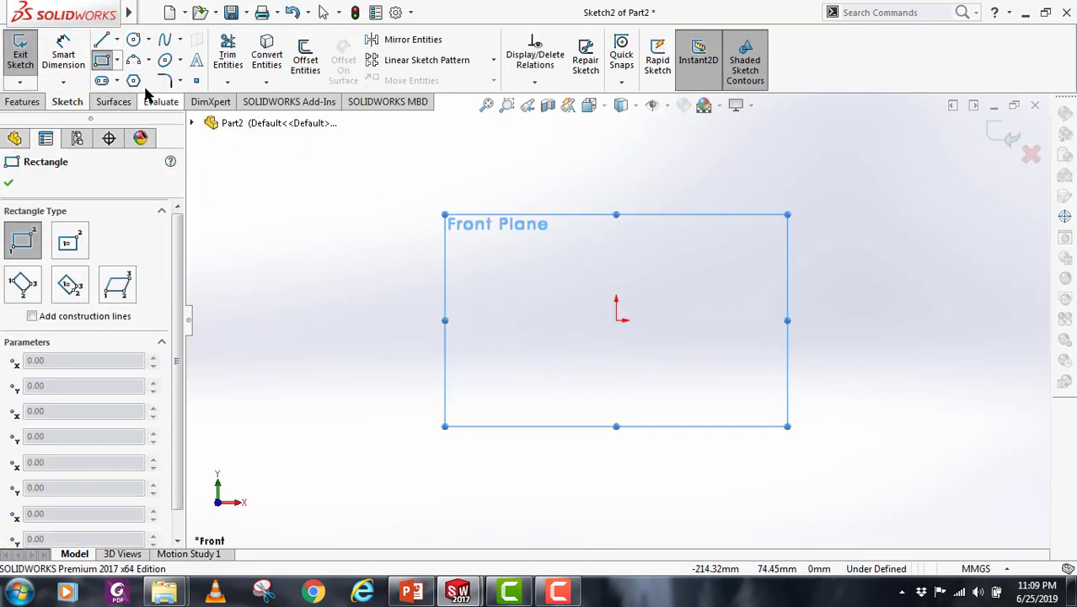
{"action": "mouse_move", "coordinate": [102, 60]}
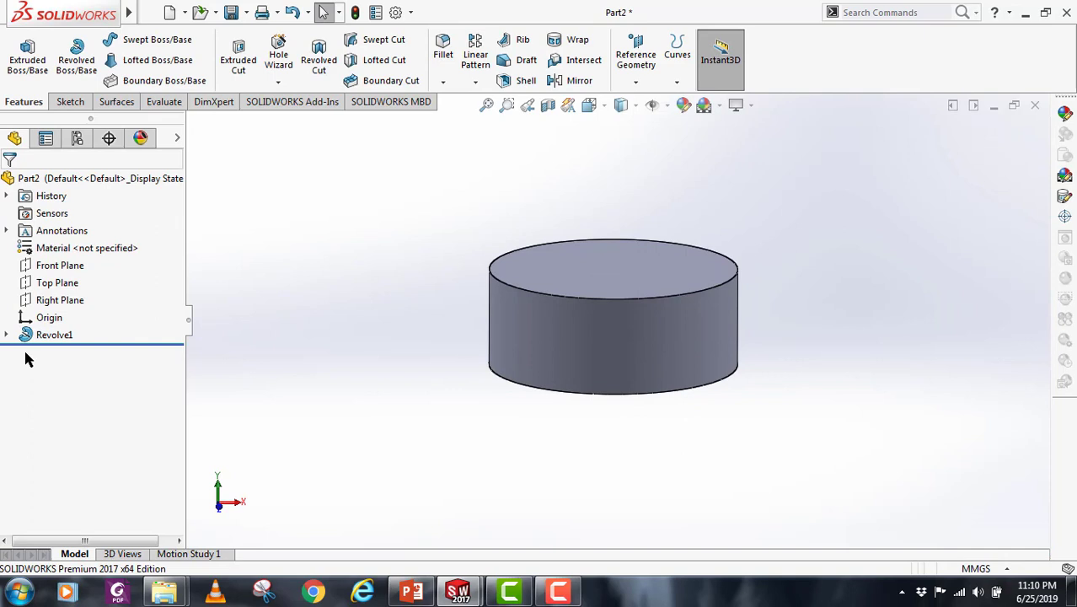
{"action": "right_click", "coordinate": [54, 333]}
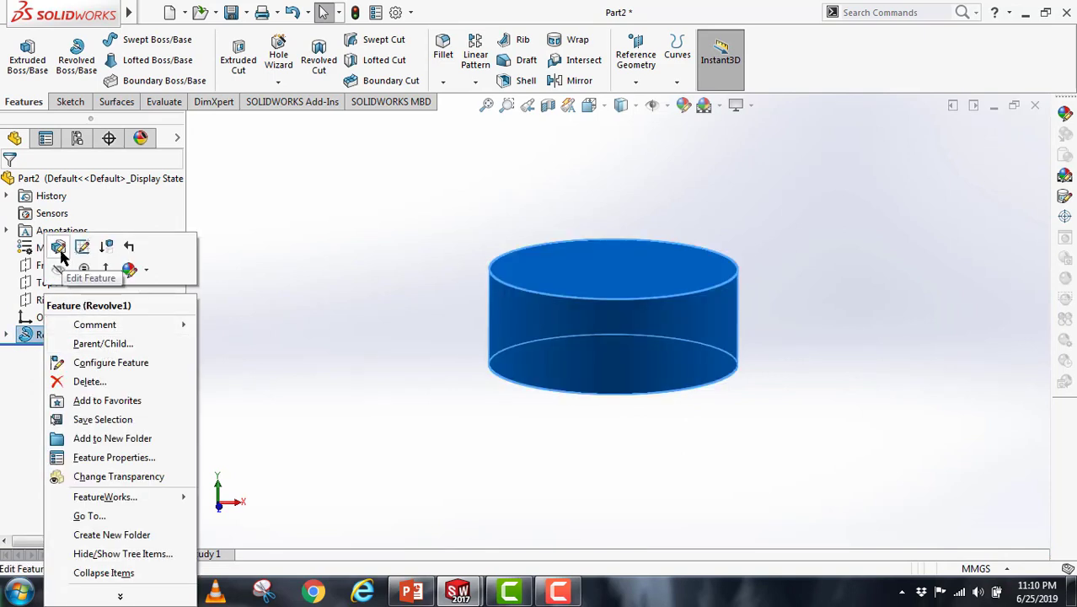
{"action": "left_click", "coordinate": [59, 246]}
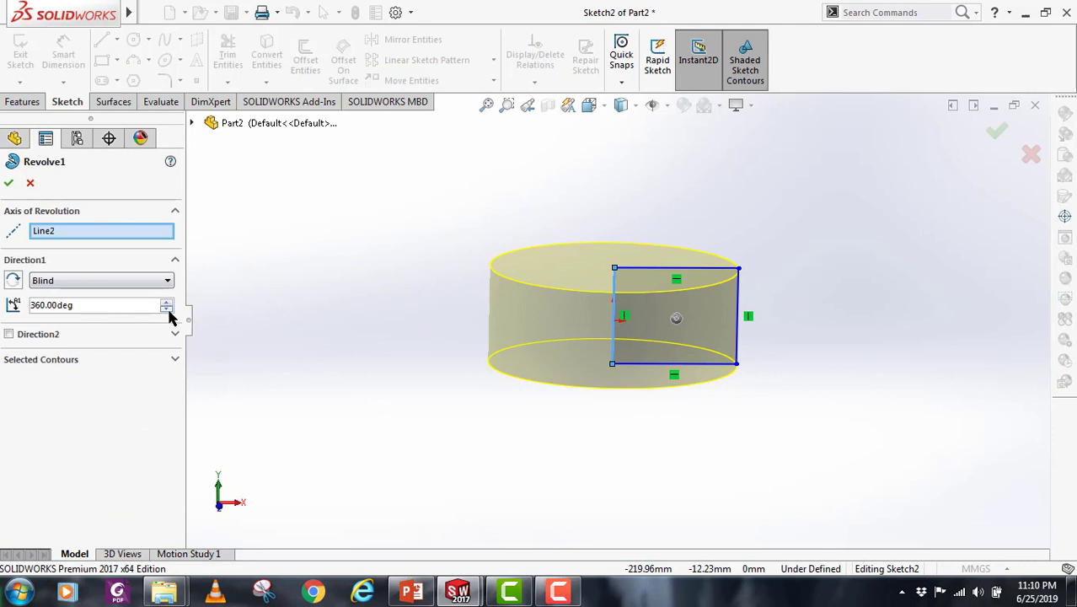
{"action": "type", "text": "27"}
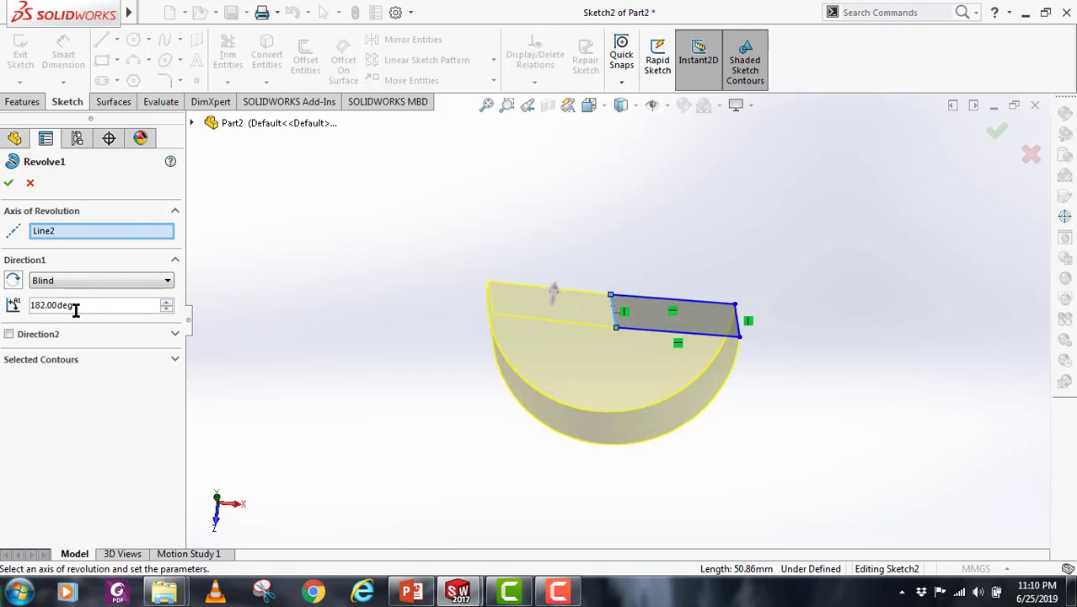
{"action": "left_click", "coordinate": [10, 334]}
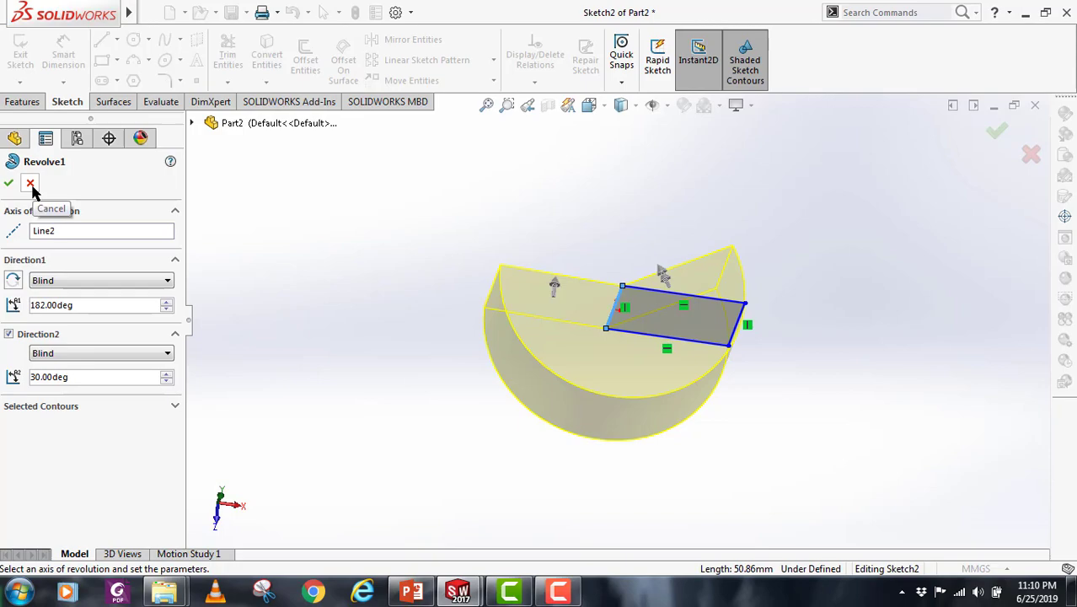
{"action": "left_click", "coordinate": [30, 184]}
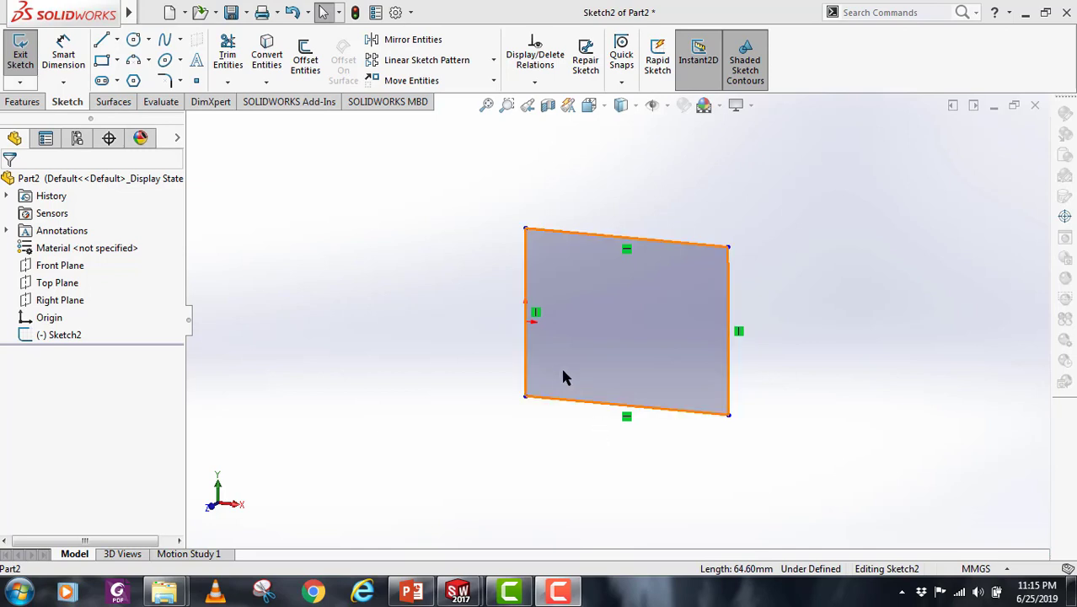
- Revolve Sketch2 as a thin feature with two-direction walls of 5 mm and 10 mm
{"action": "left_click", "coordinate": [526, 320]}
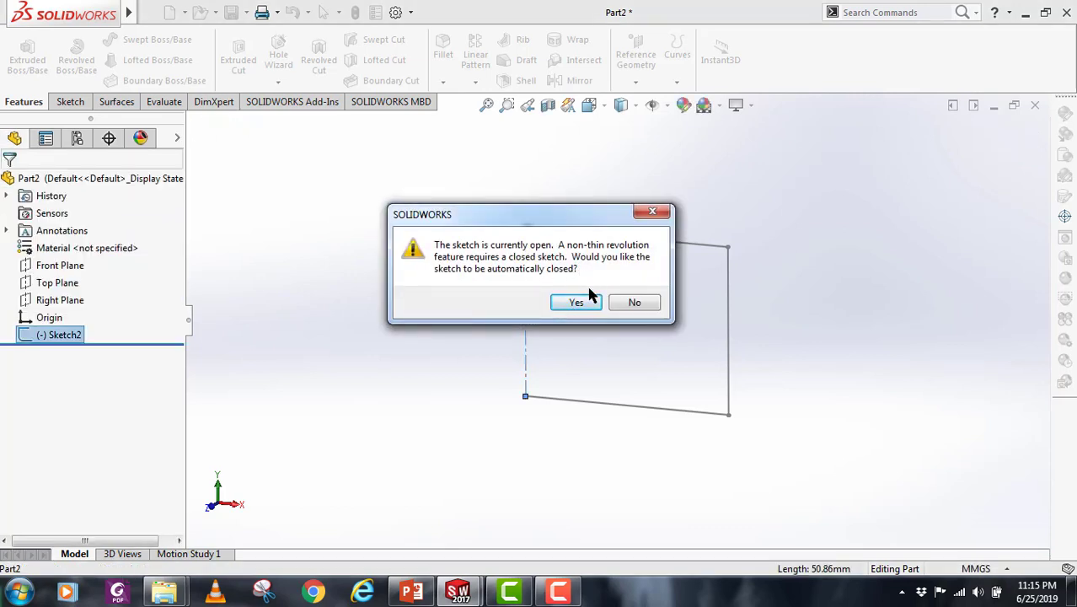
{"action": "mouse_move", "coordinate": [634, 301]}
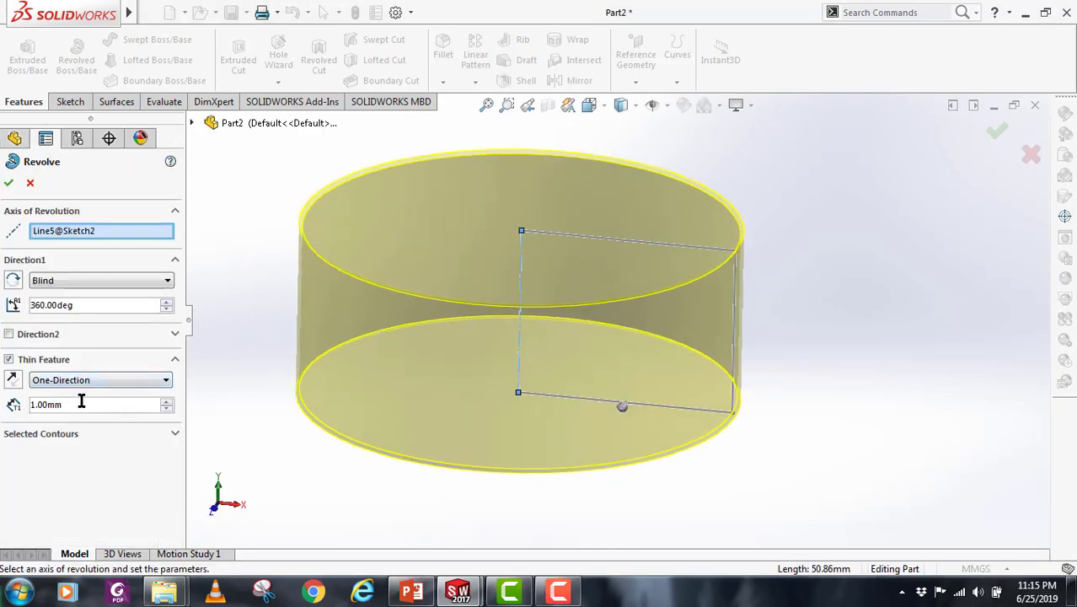
{"action": "type", "text": "2.00mm"}
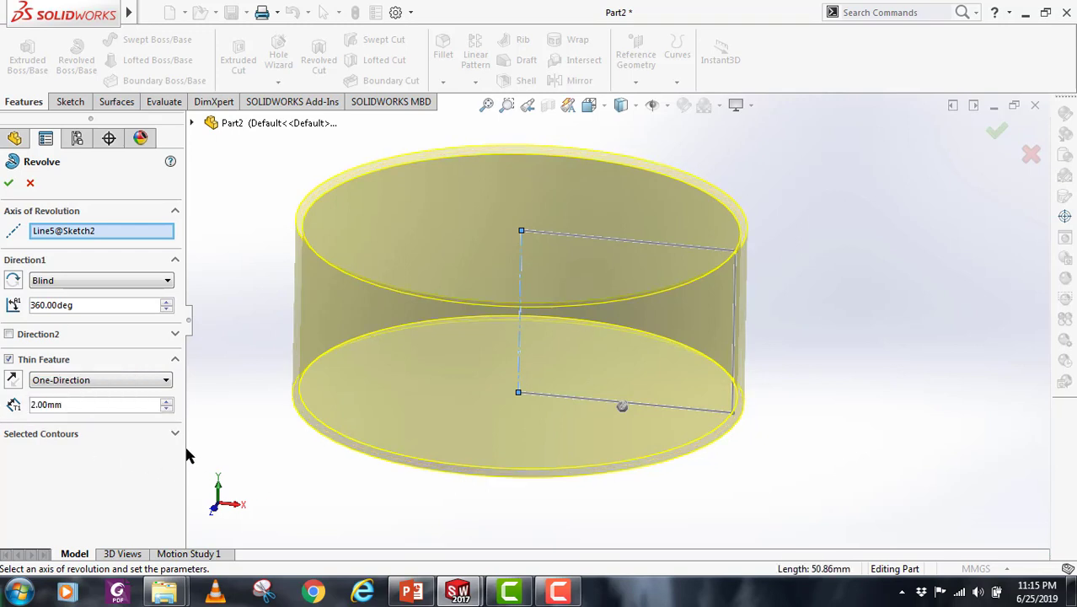
{"action": "left_click", "coordinate": [100, 379]}
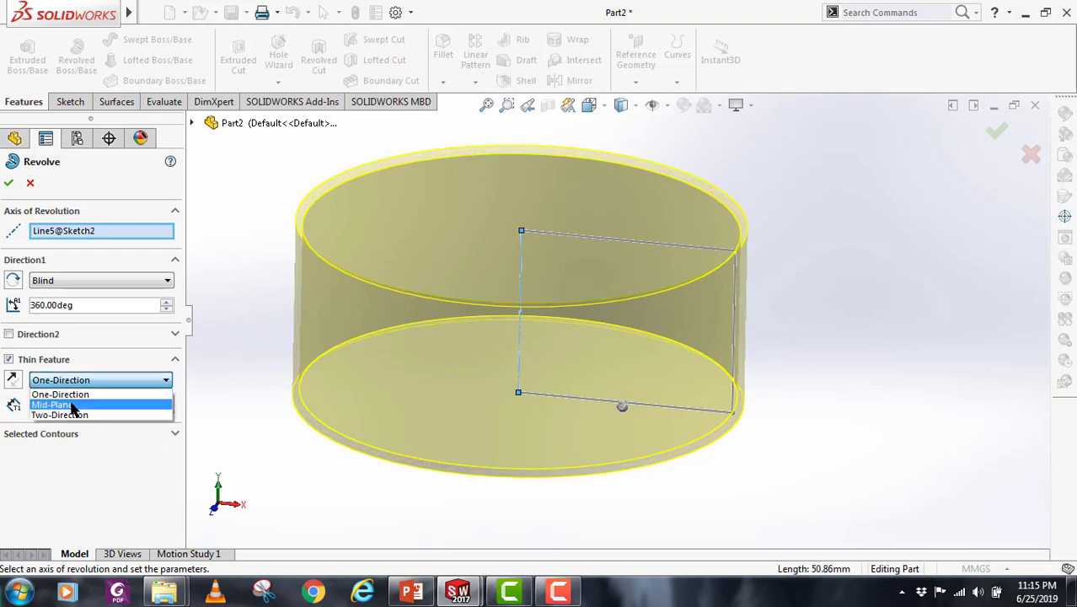
{"action": "left_click", "coordinate": [51, 404]}
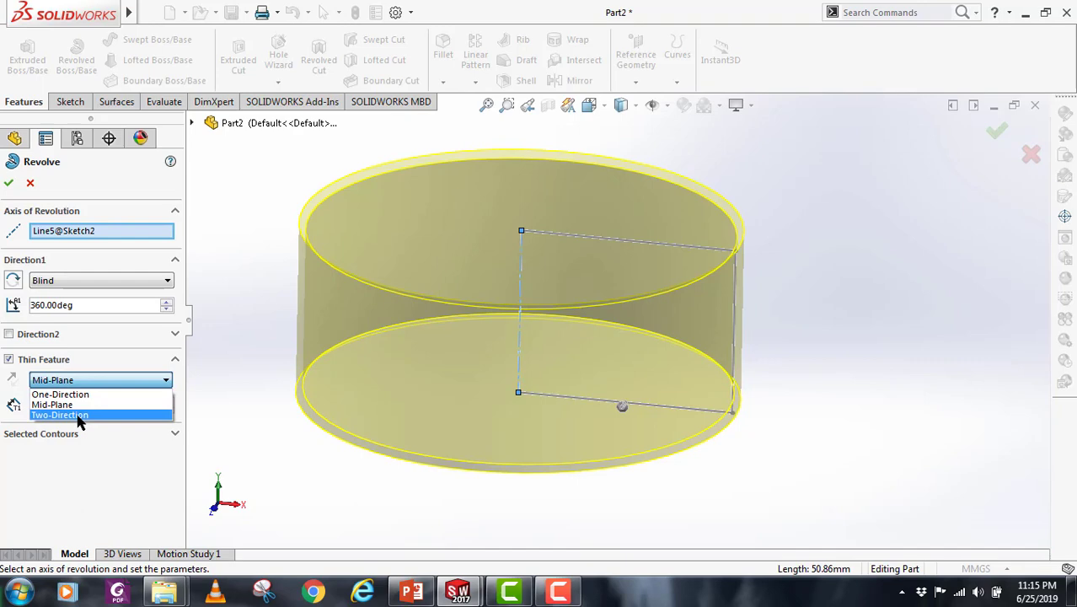
{"action": "left_click", "coordinate": [59, 415]}
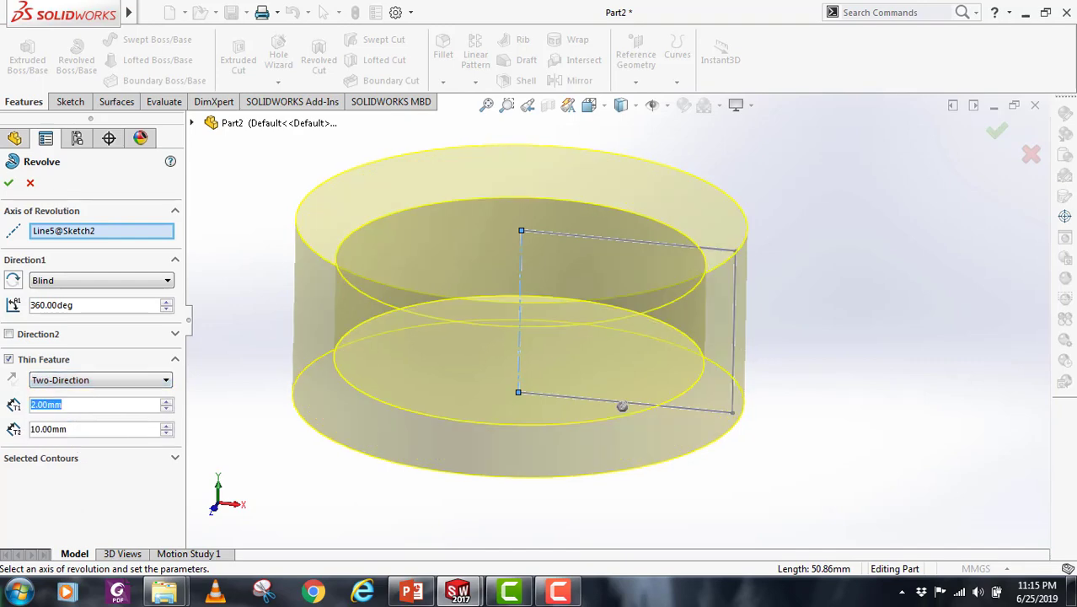
{"action": "type", "text": "5.00mm"}
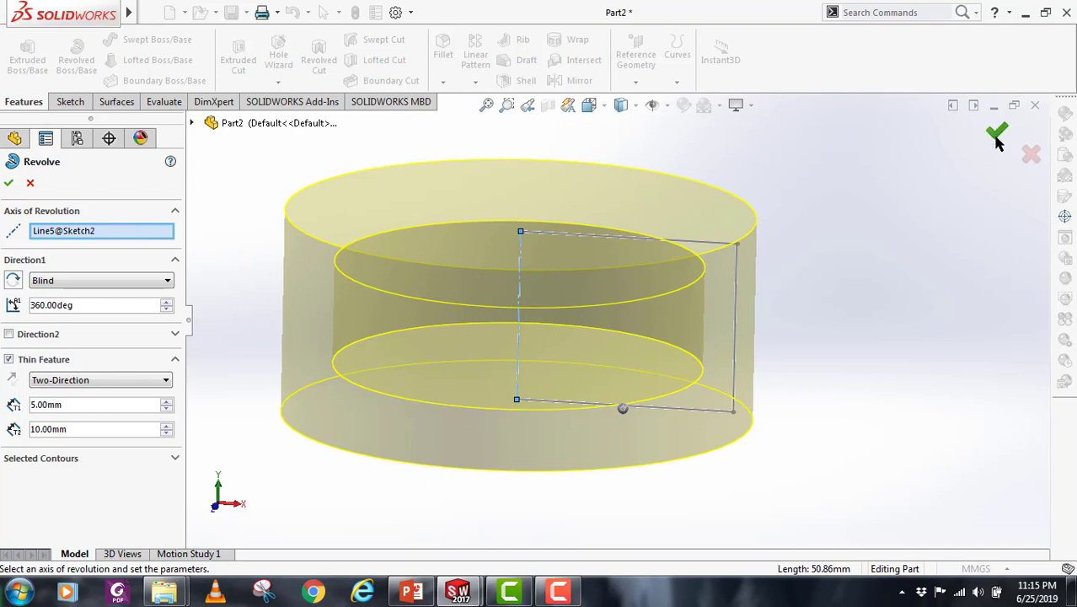
{"action": "left_click", "coordinate": [996, 134]}
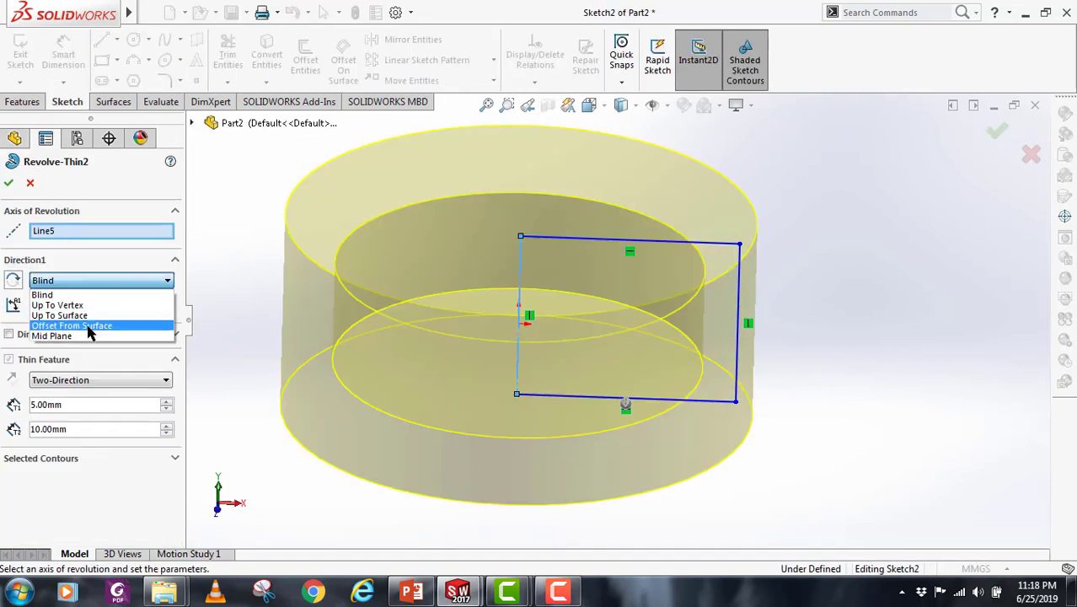
- Keep the blind end condition and cancel editing Revolve-Thin2
{"action": "left_click", "coordinate": [42, 293]}
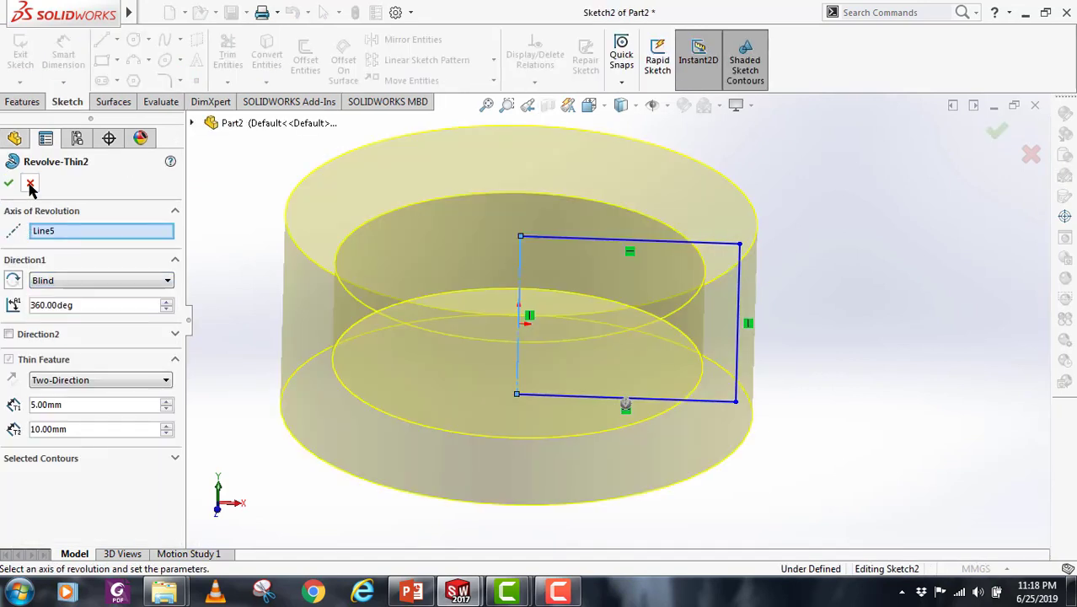
{"action": "left_click", "coordinate": [9, 184]}
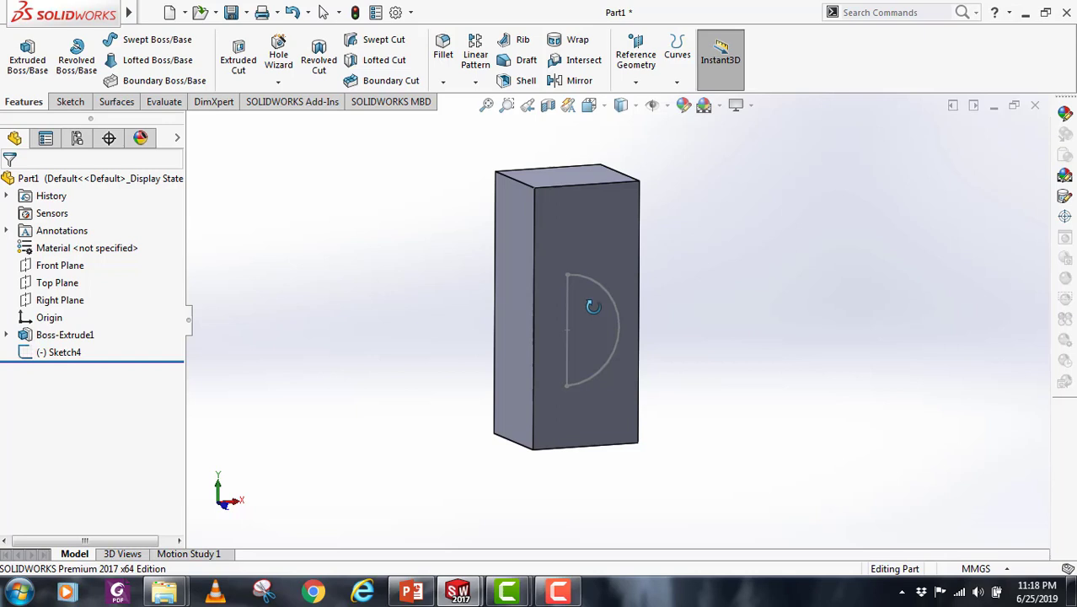
- Revolve the half-circle about the block edge up to a surface with a 12 mm offset
{"action": "left_click", "coordinate": [76, 54]}
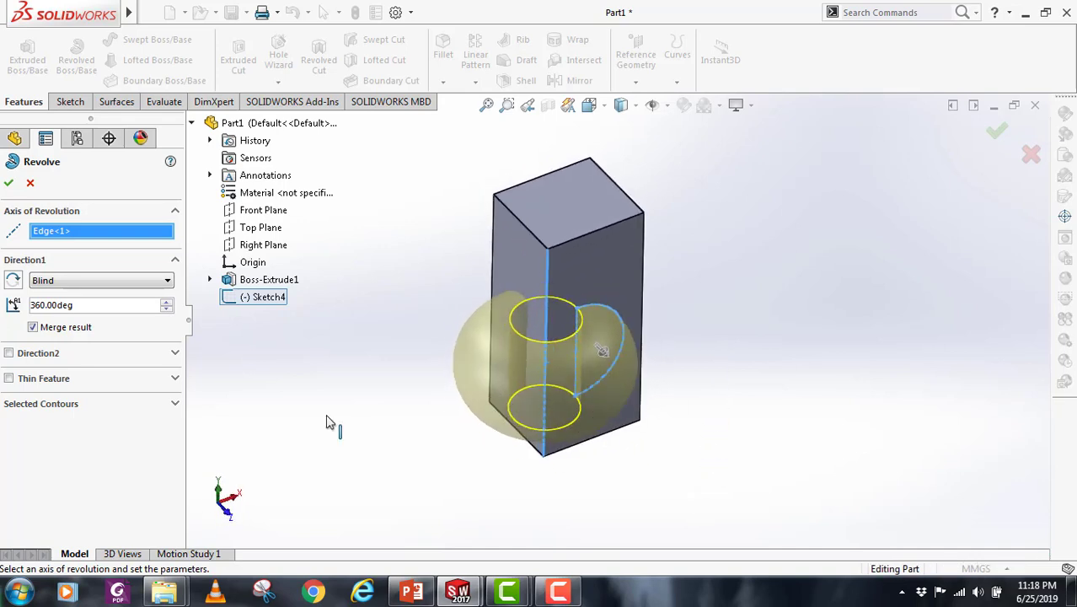
{"action": "left_click", "coordinate": [102, 280]}
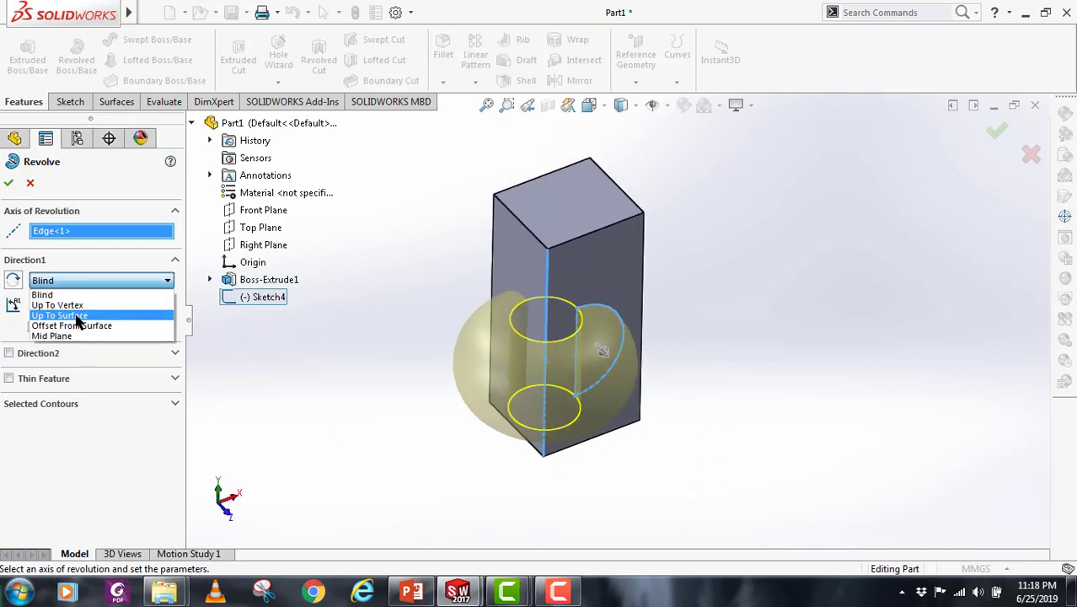
{"action": "left_click", "coordinate": [59, 315]}
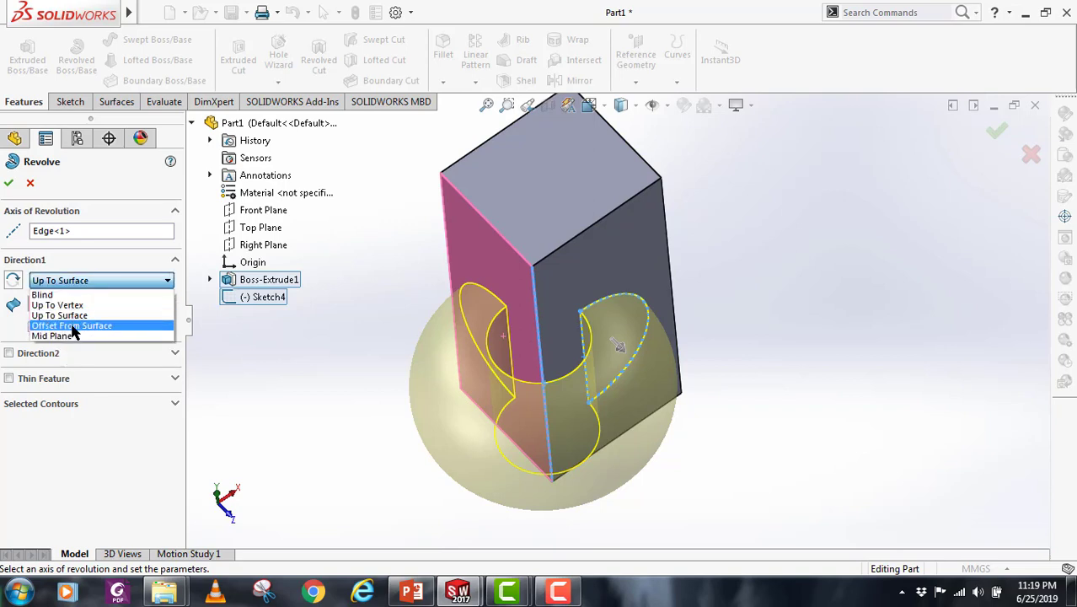
{"action": "left_click", "coordinate": [71, 325]}
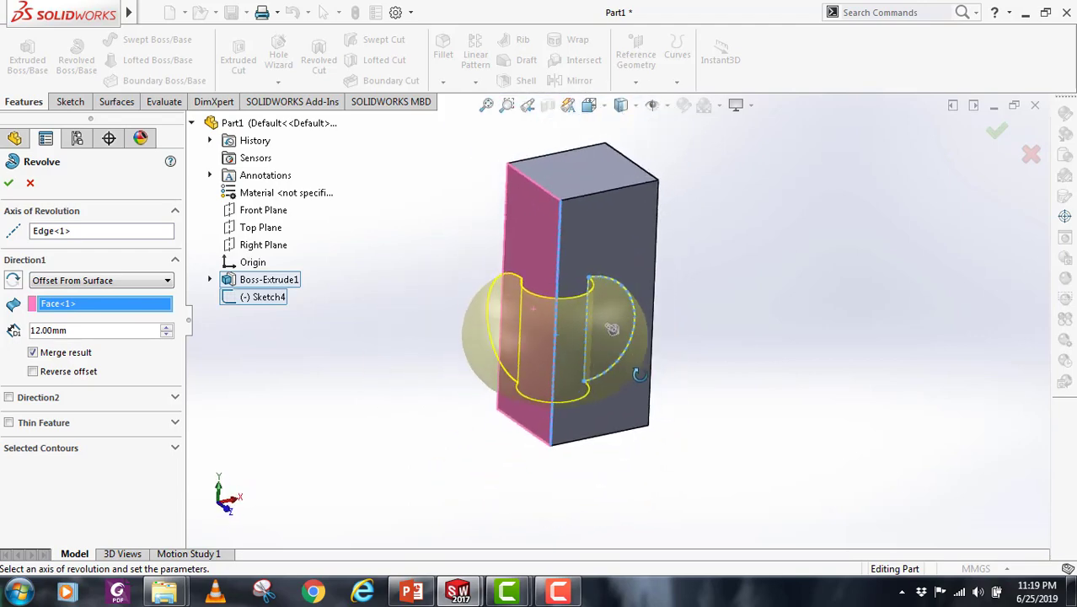
{"action": "left_click", "coordinate": [101, 280]}
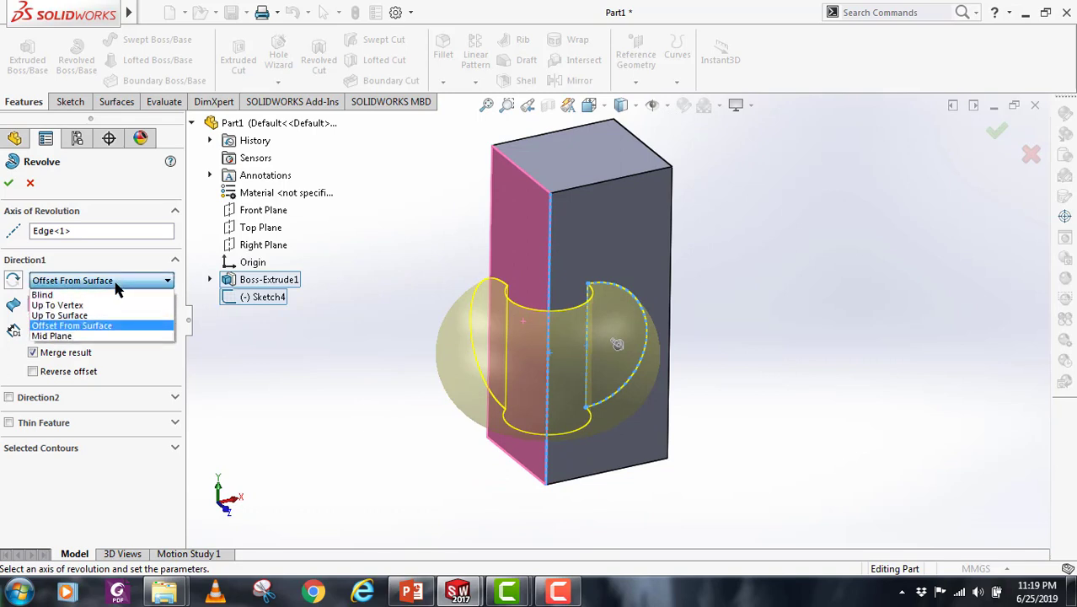
{"action": "mouse_move", "coordinate": [90, 327]}
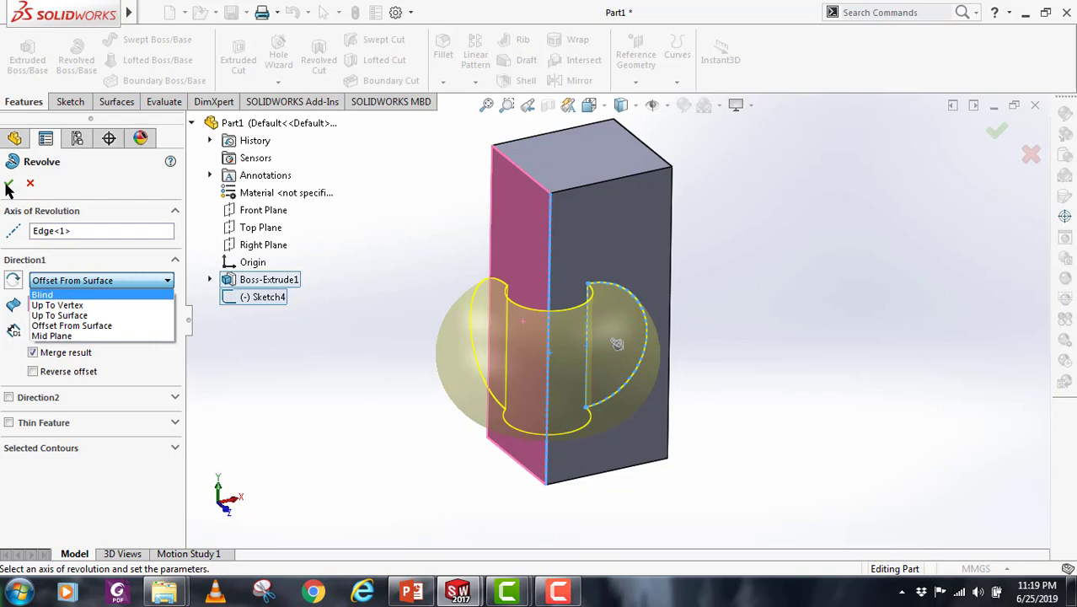
{"action": "left_click", "coordinate": [71, 325]}
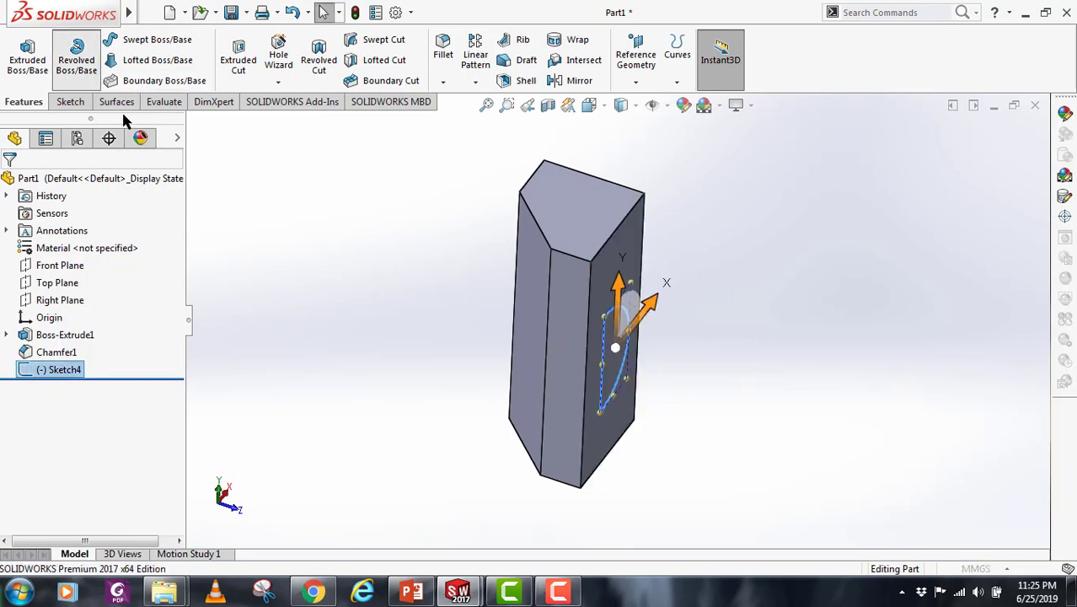
- Revolve the sketch about the block's vertical edge up to the top corner vertex
{"action": "left_click", "coordinate": [75, 59]}
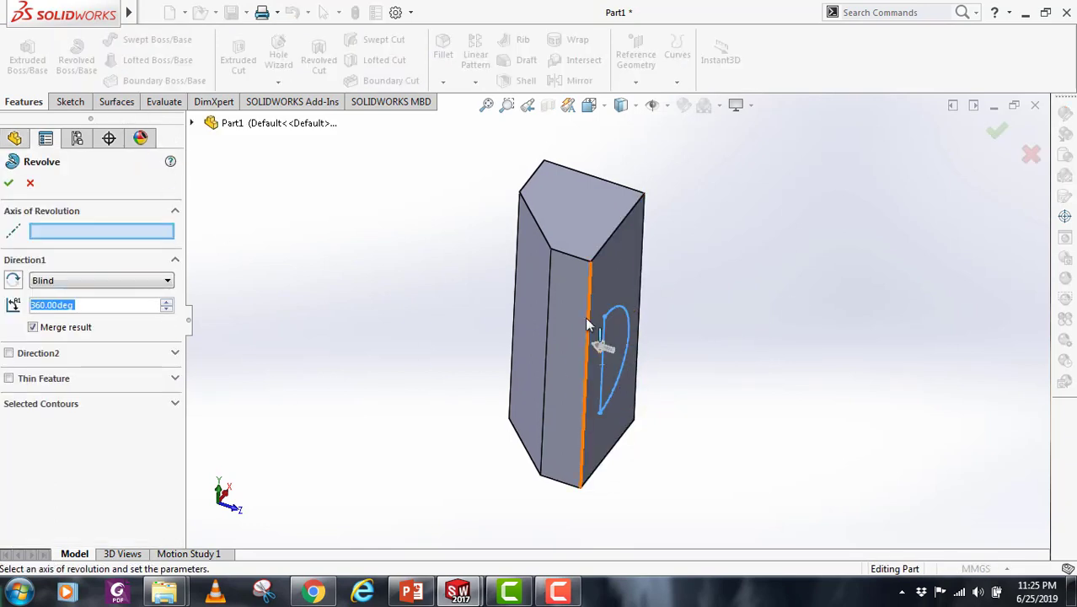
{"action": "left_click", "coordinate": [590, 328]}
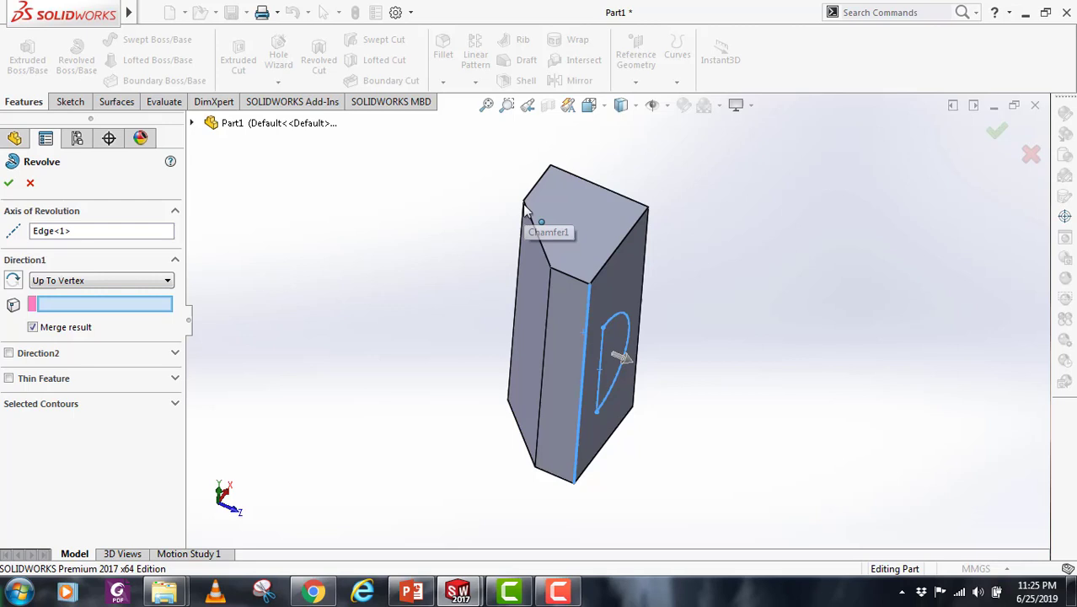
{"action": "left_click", "coordinate": [516, 295]}
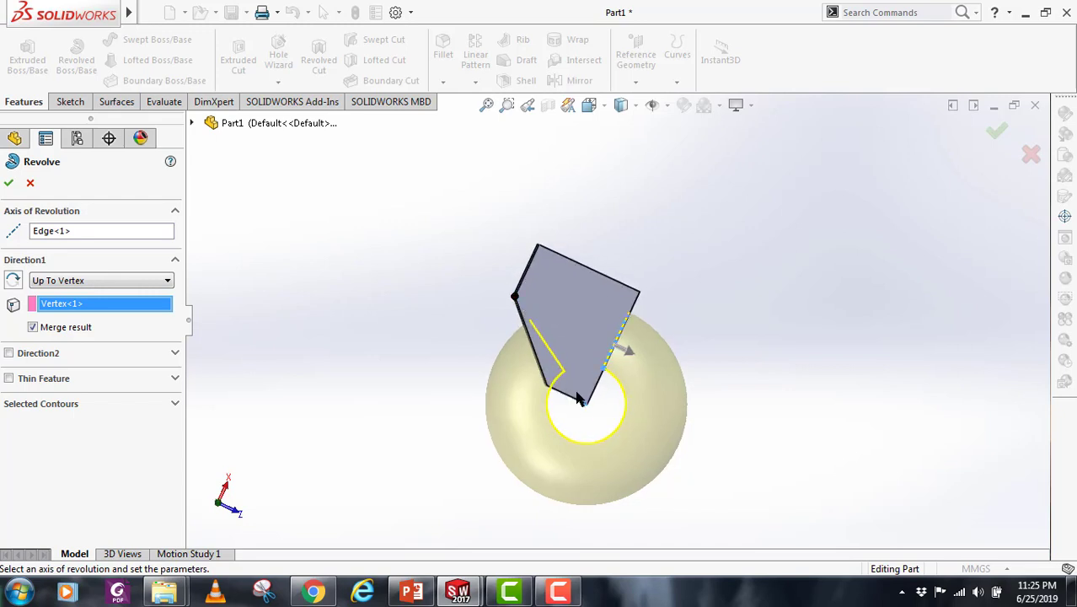
{"action": "right_click", "coordinate": [101, 304]}
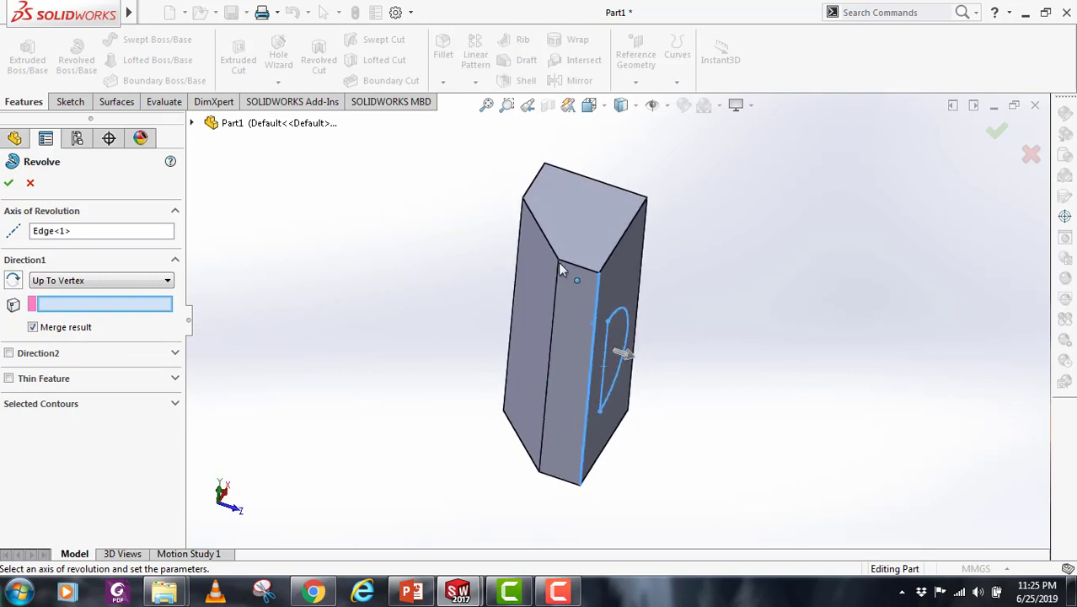
{"action": "left_click", "coordinate": [544, 384]}
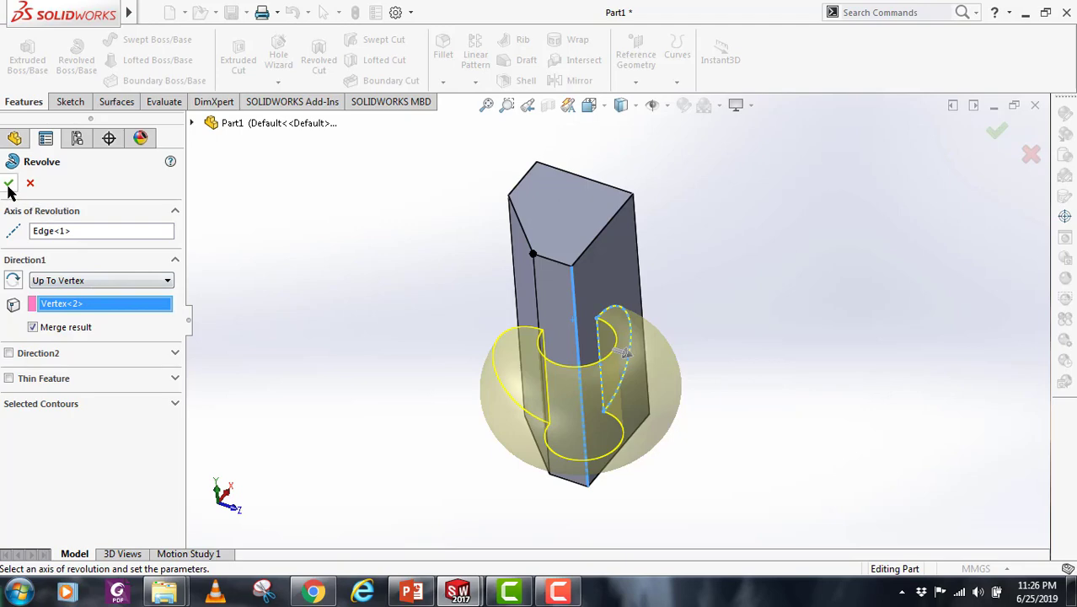
{"action": "left_click", "coordinate": [9, 184]}
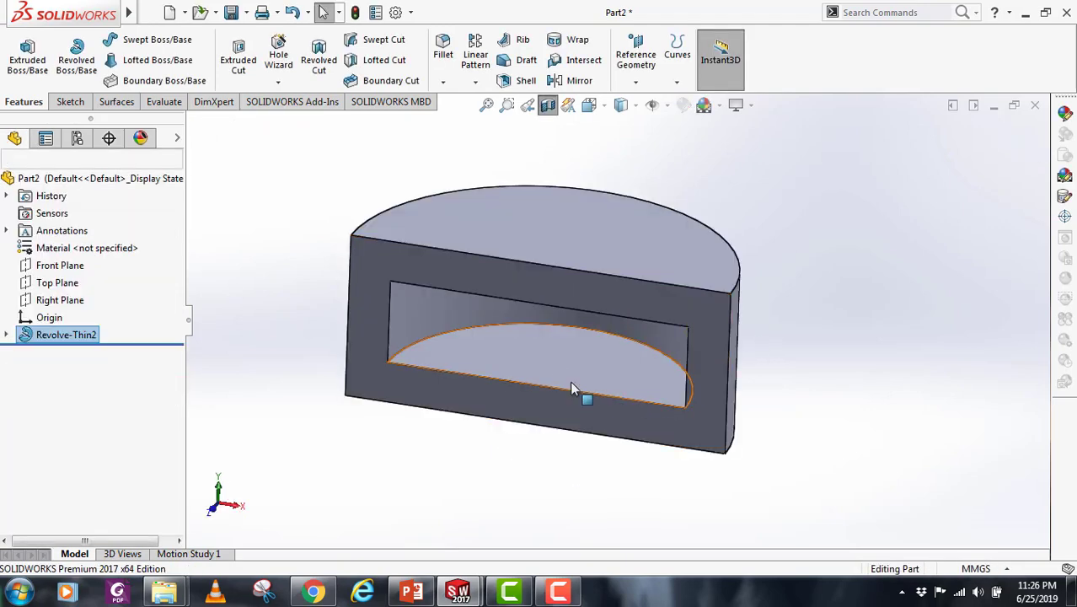
- Edit Revolve-Thin2 to a mid-plane revolve with a 50° angle
{"action": "right_click", "coordinate": [65, 333]}
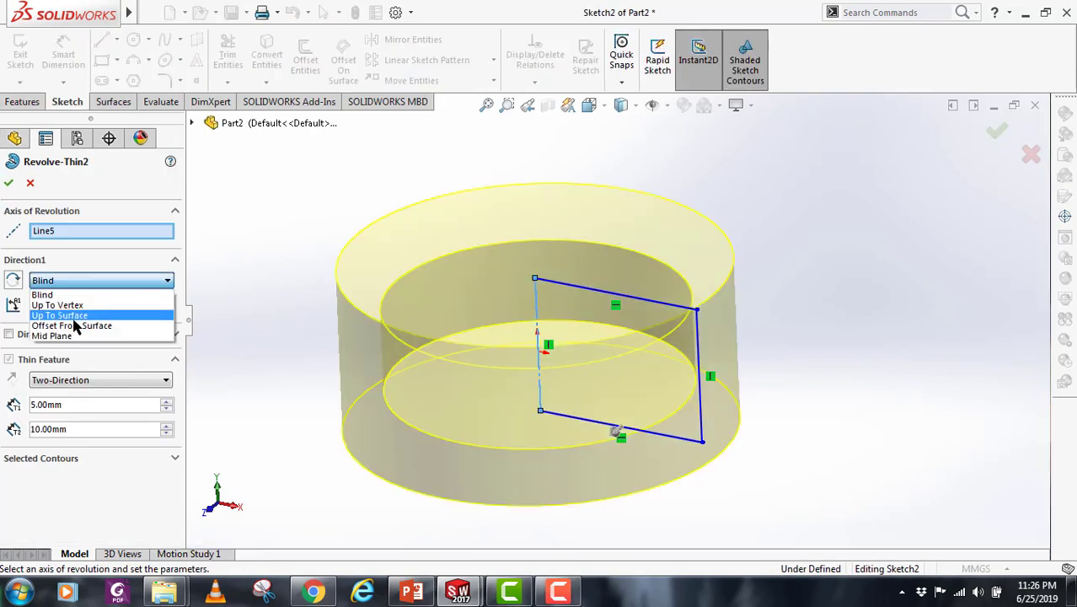
{"action": "left_click", "coordinate": [50, 336]}
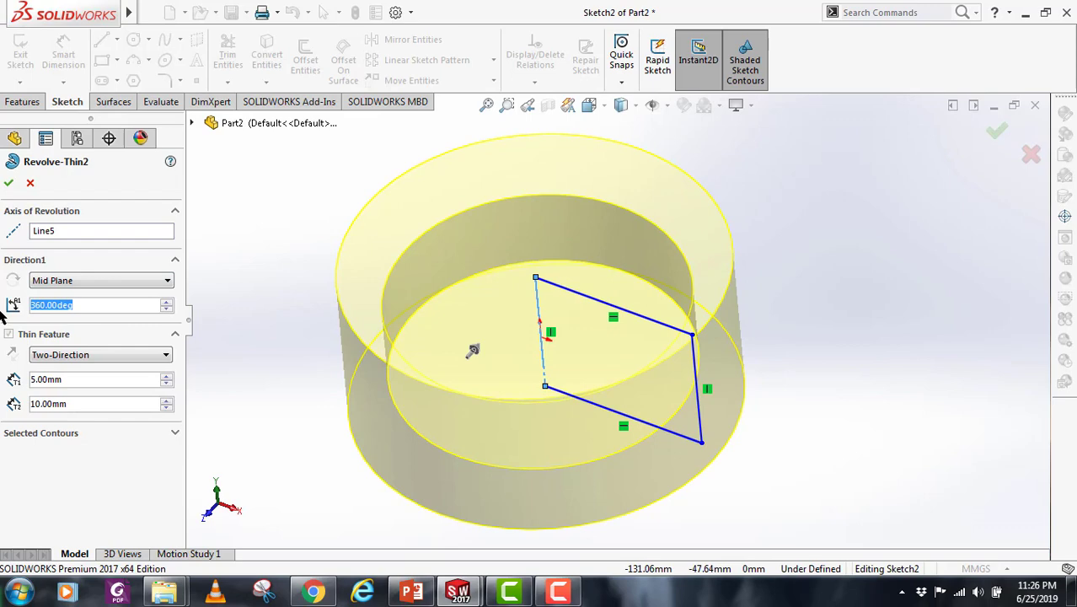
{"action": "mouse_move", "coordinate": [93, 280]}
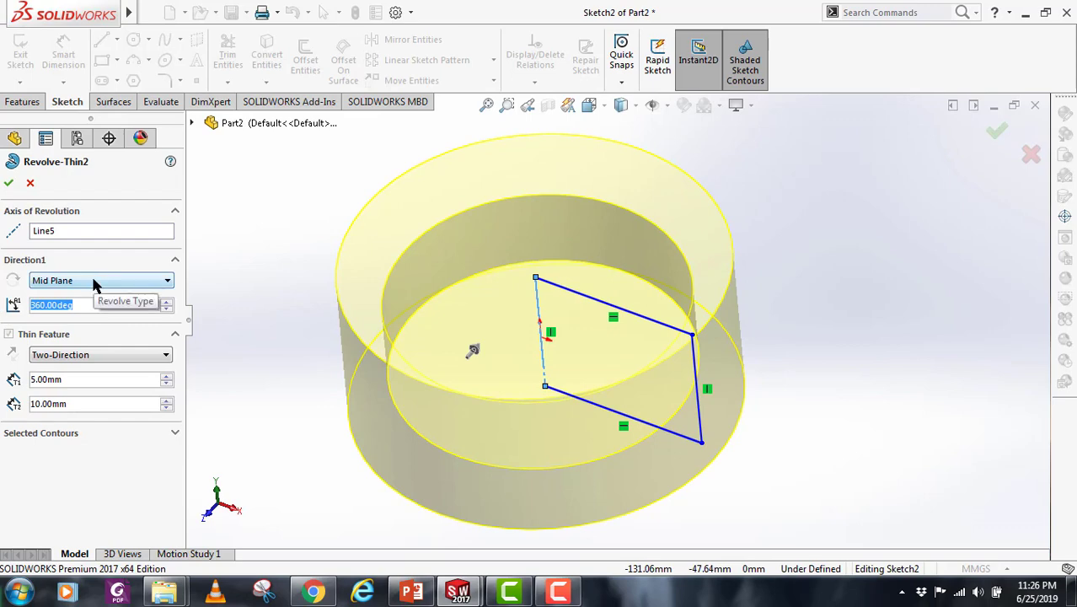
{"action": "type", "text": "20.00deg"}
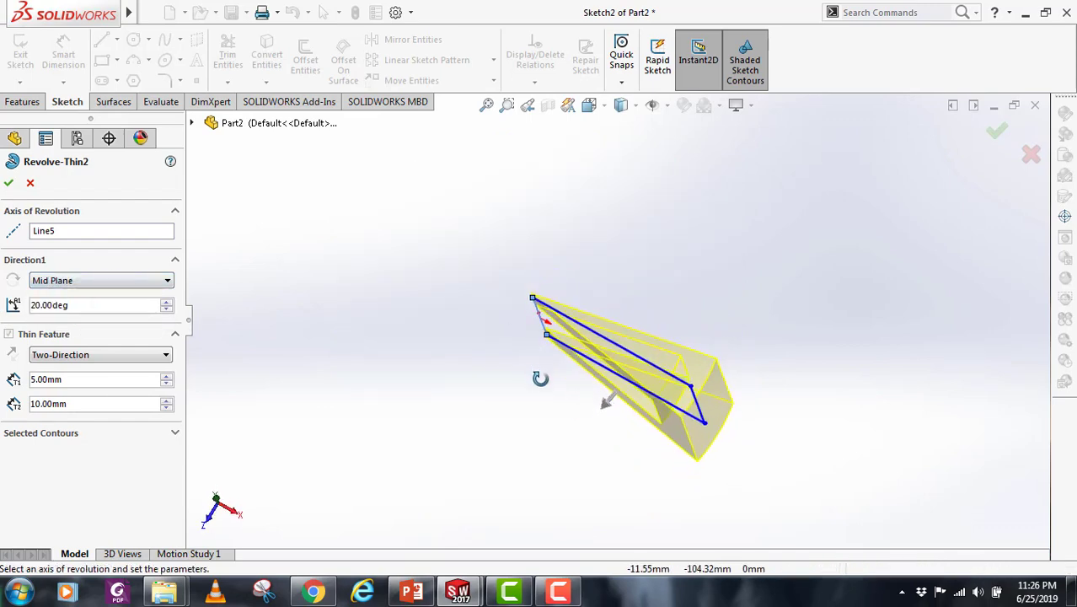
{"action": "type", "text": "50"}
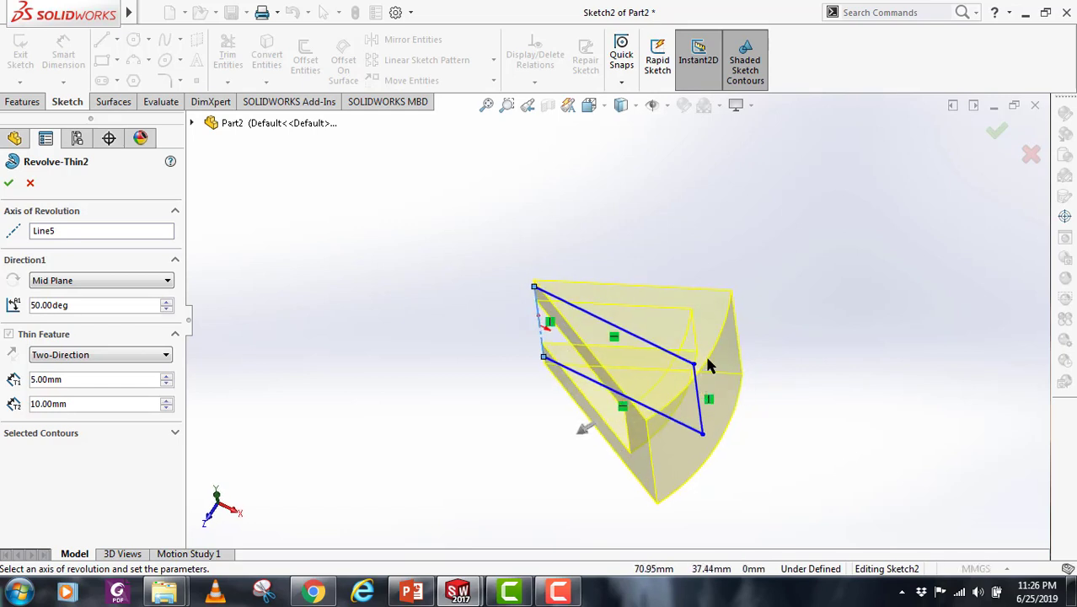
{"action": "mouse_move", "coordinate": [756, 410]}
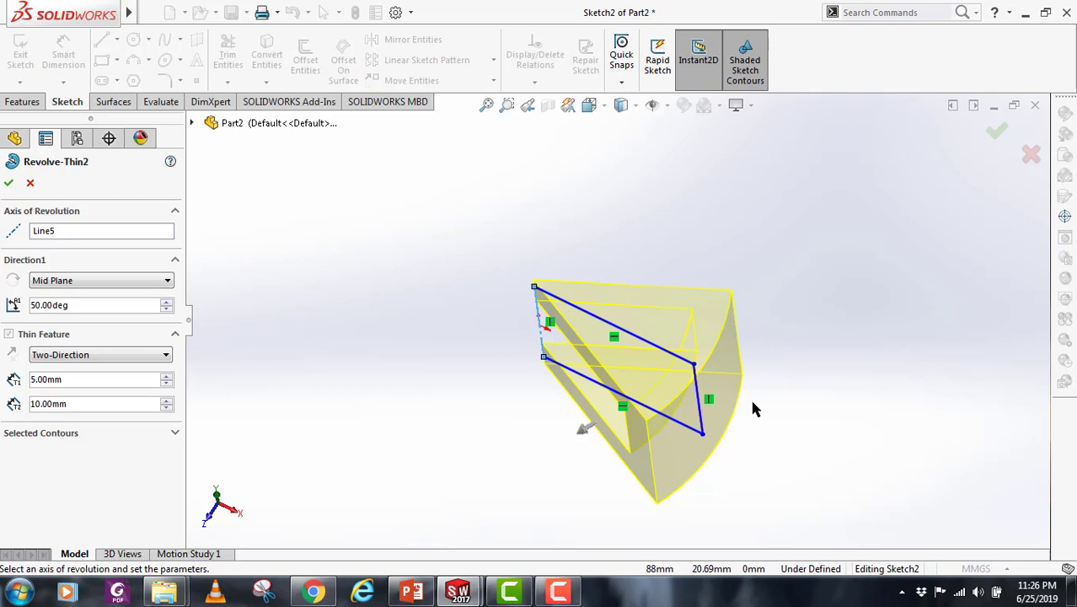